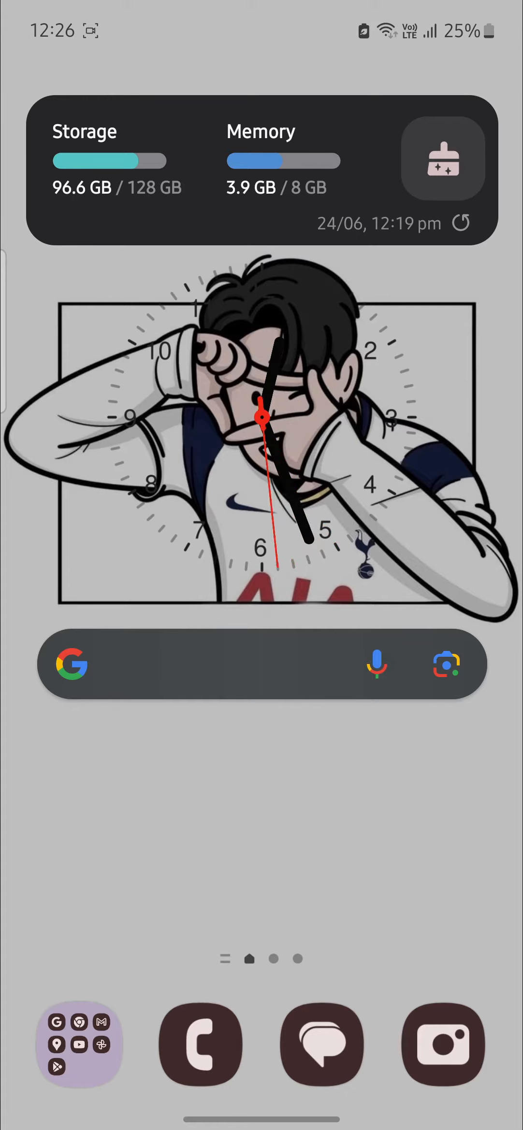
- Launch Remitly from the home screen and load its AUD-to-EUR rate overview for Andorra
scroll(up, 3)
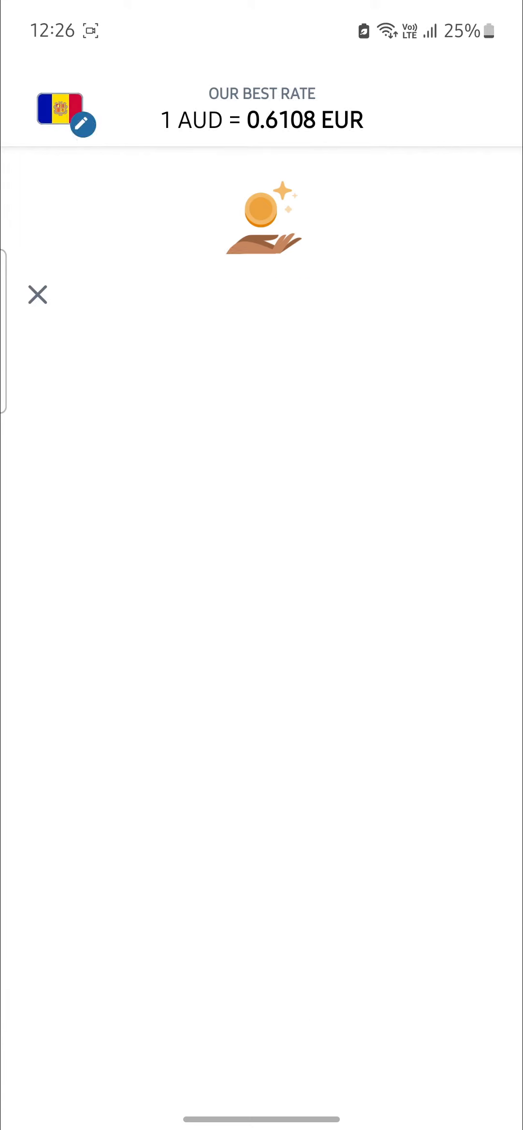
- Switch the receiving country to France via the flag pen button, updating the rate to 0.6234 EUR
click(84, 124)
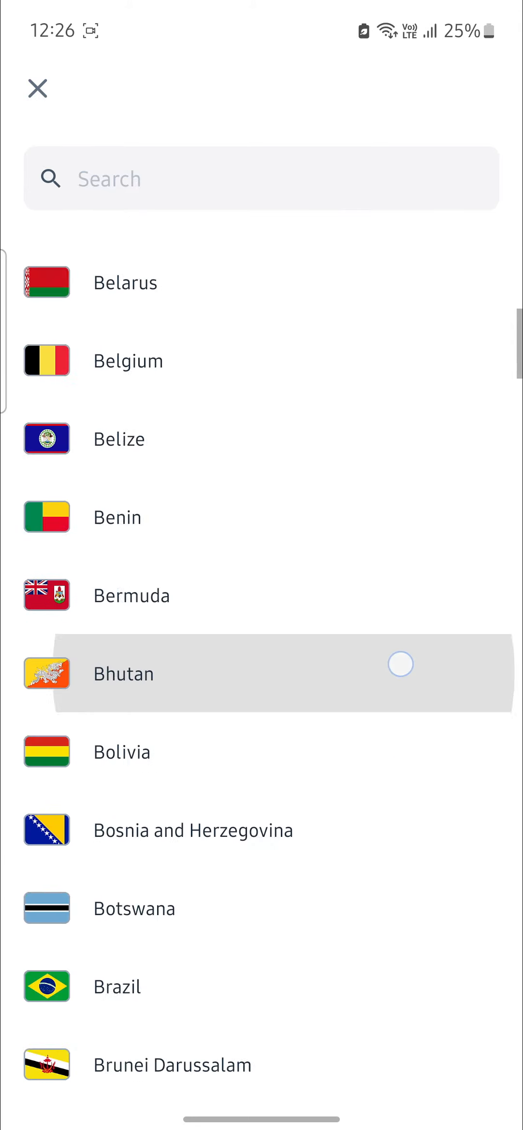
scroll(down, 3)
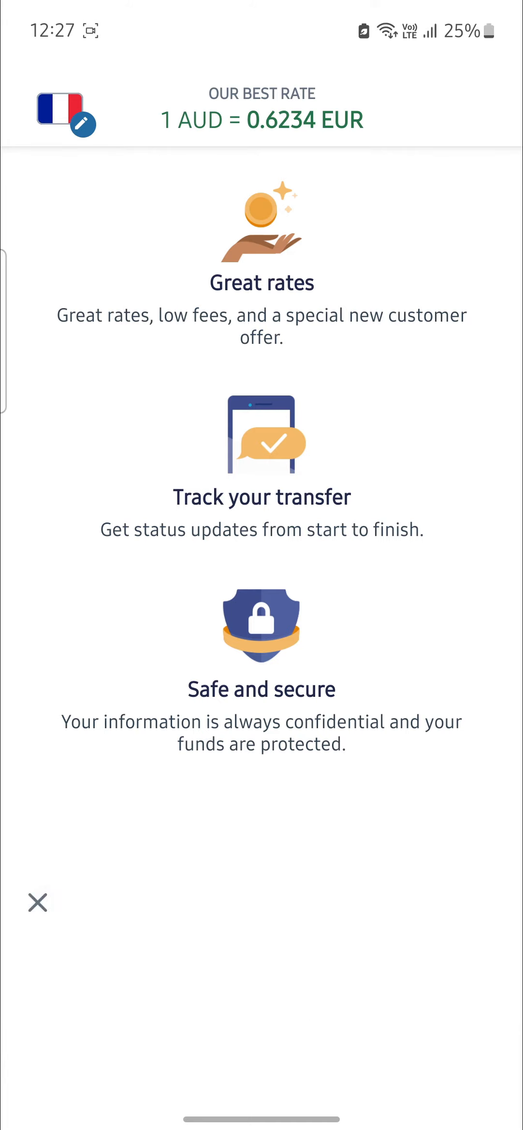
- Reopen the country list and choose Greece as the new receiving country
click(65, 112)
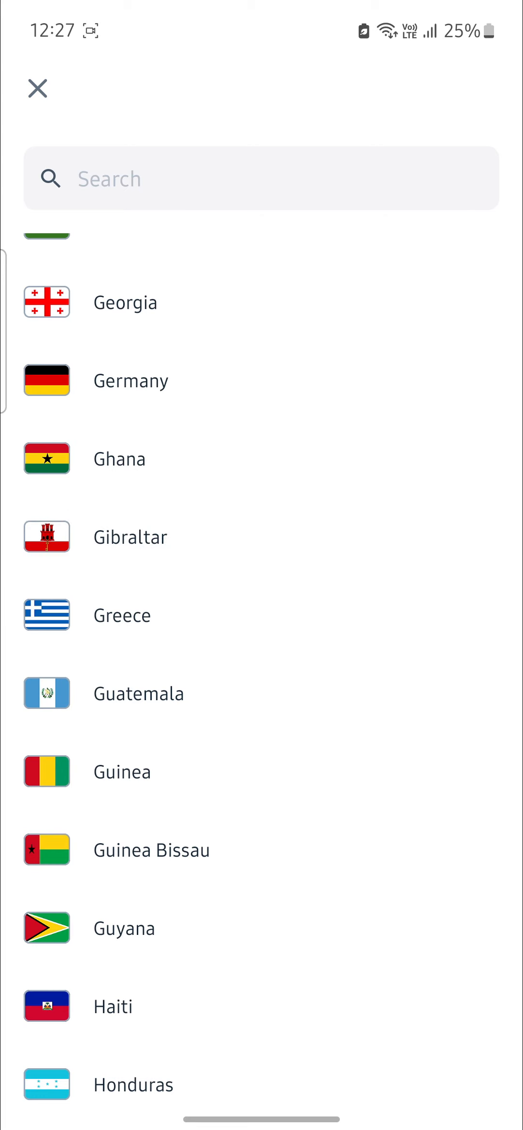
click(37, 88)
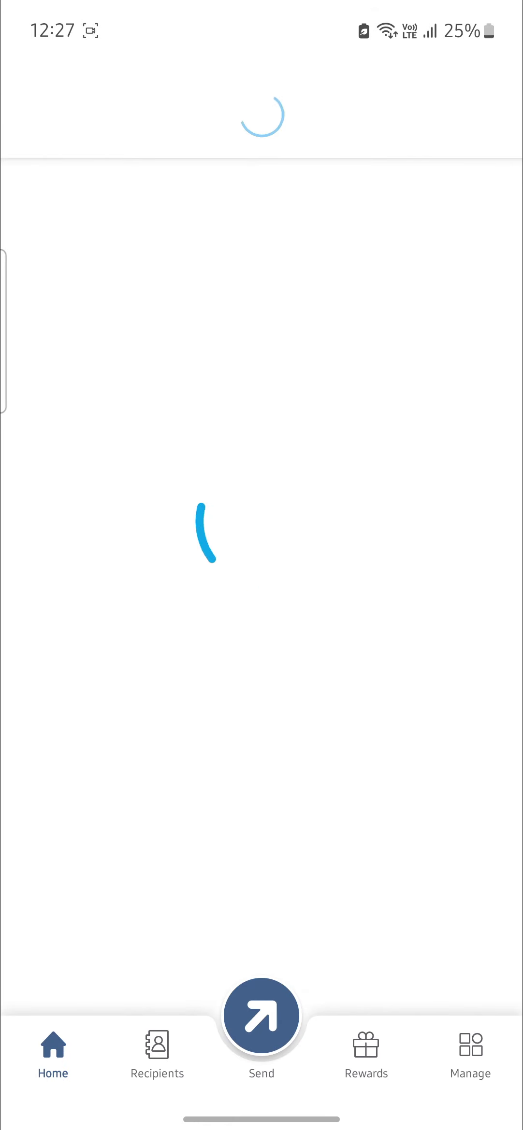